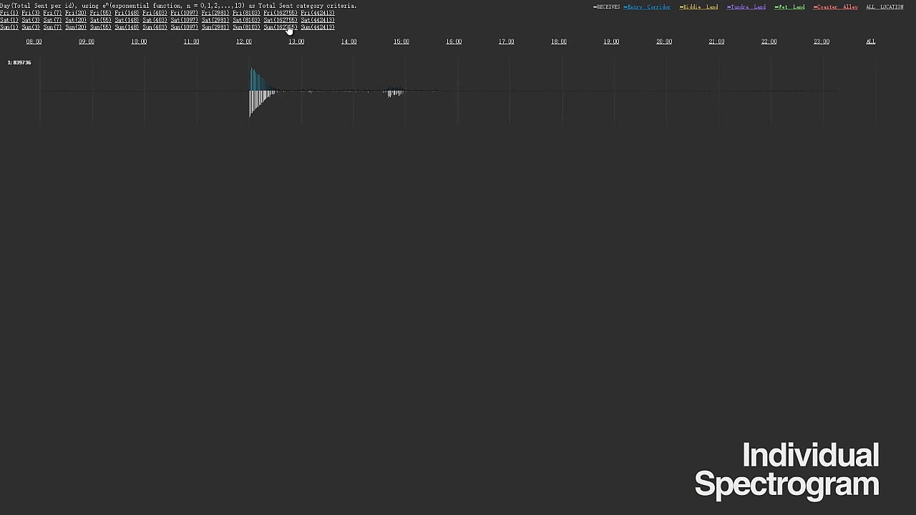
mouse_move(273, 55)
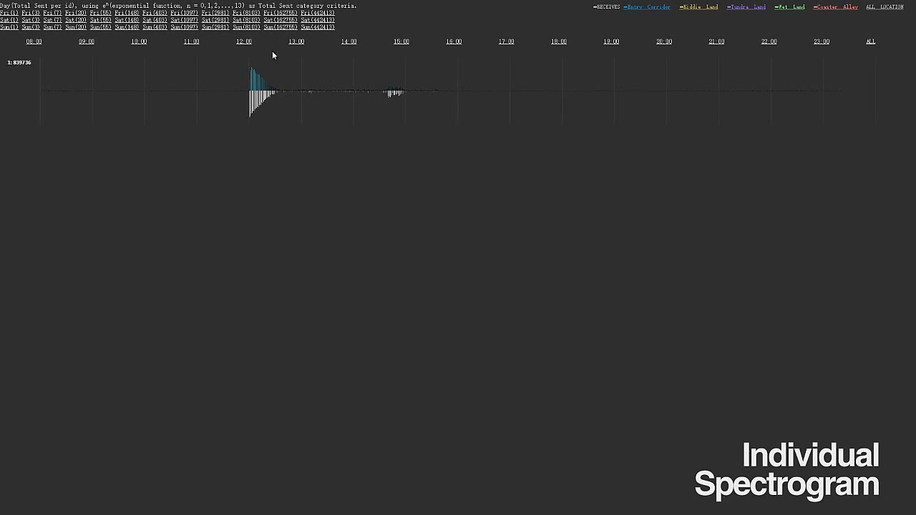
mouse_move(252, 81)
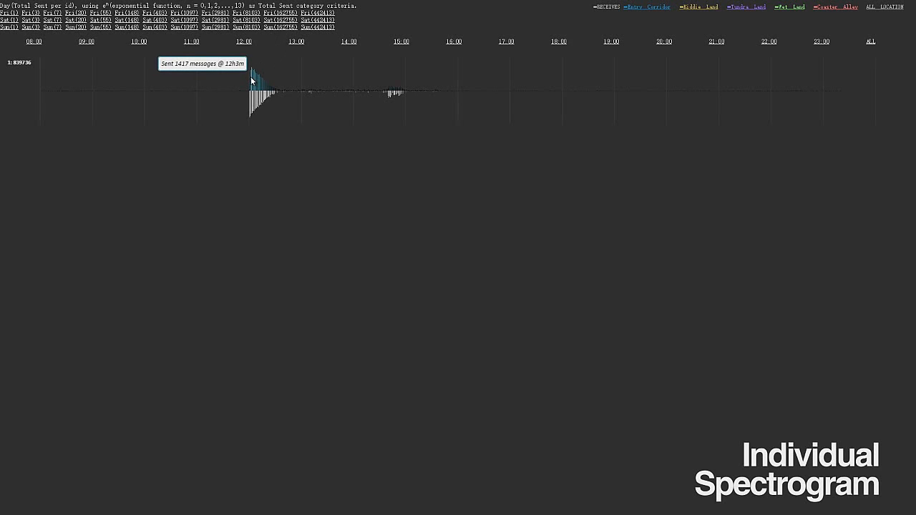
mouse_move(262, 83)
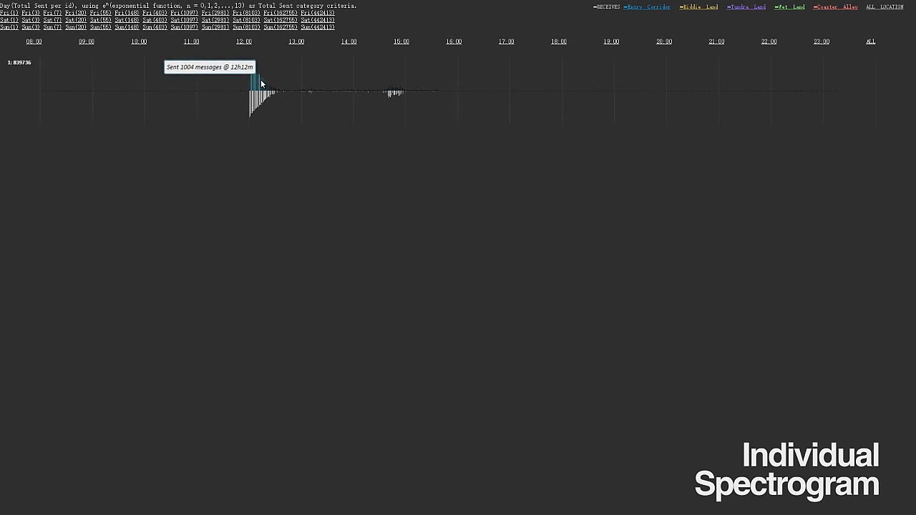
mouse_move(272, 93)
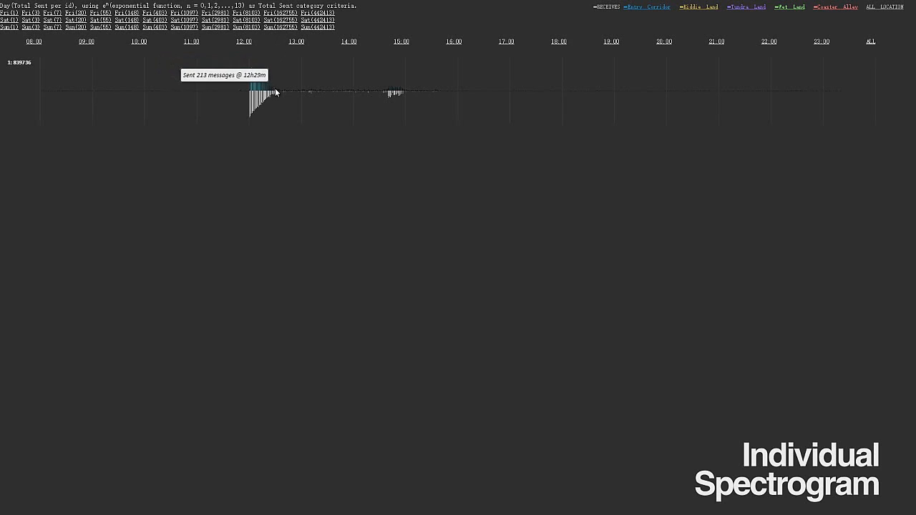
mouse_move(324, 115)
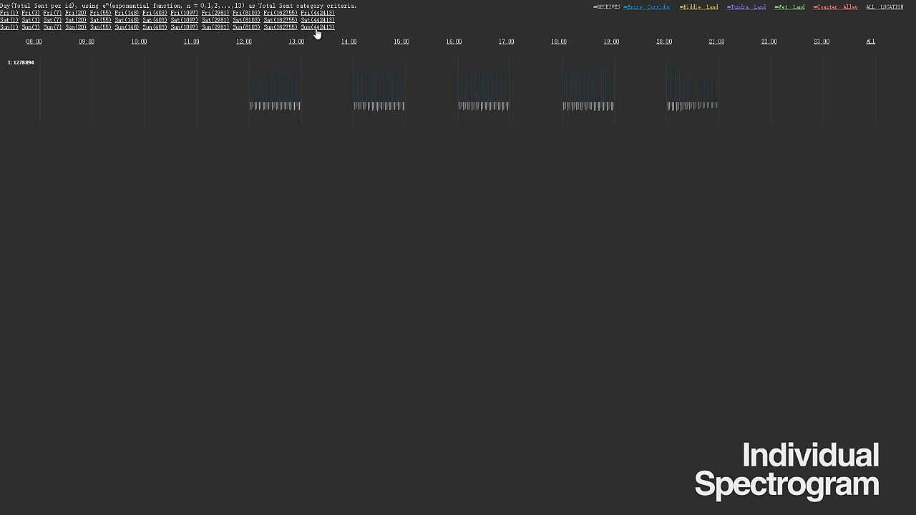
mouse_move(298, 84)
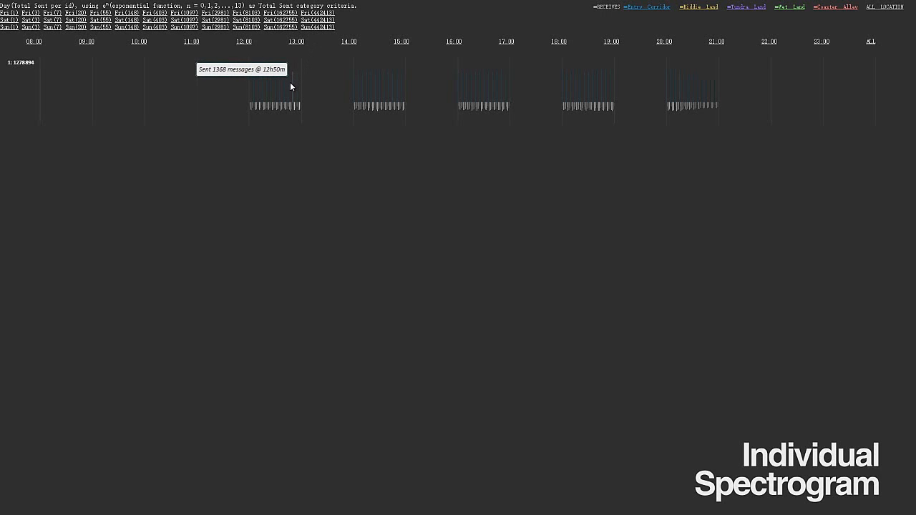
mouse_move(288, 86)
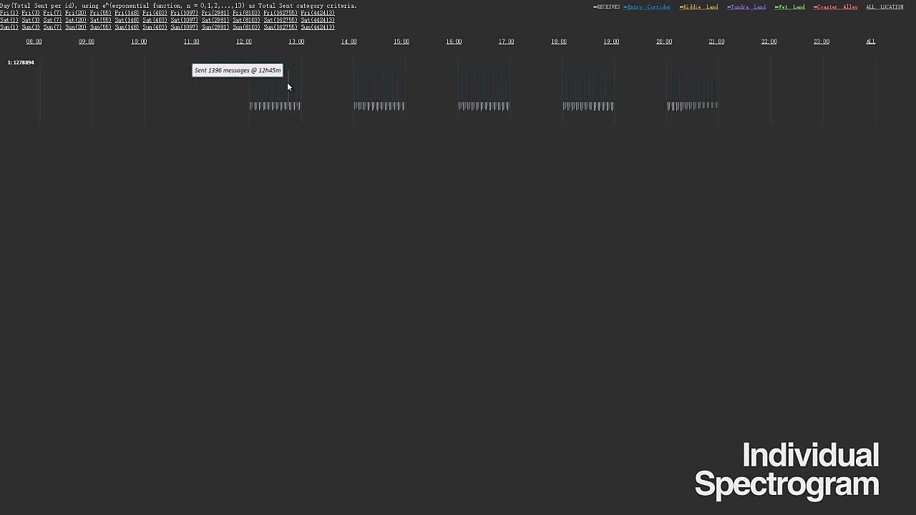
mouse_move(254, 90)
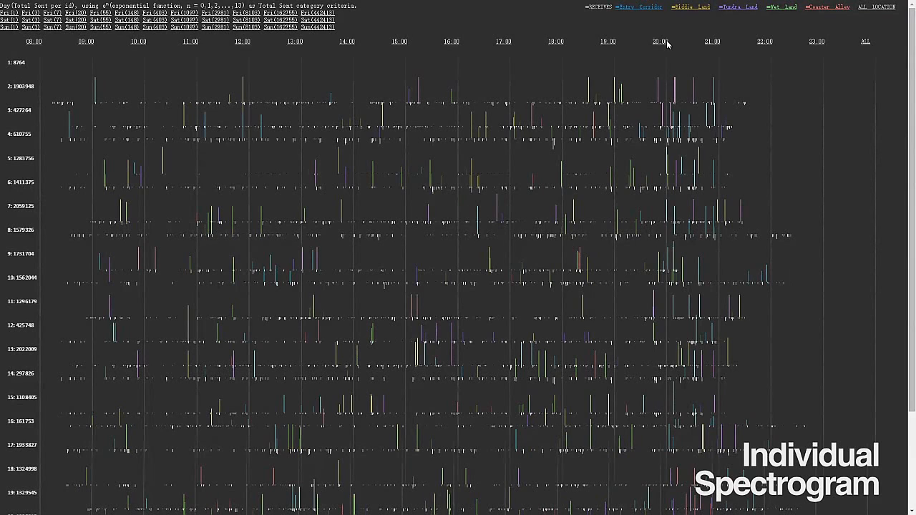
mouse_move(679, 44)
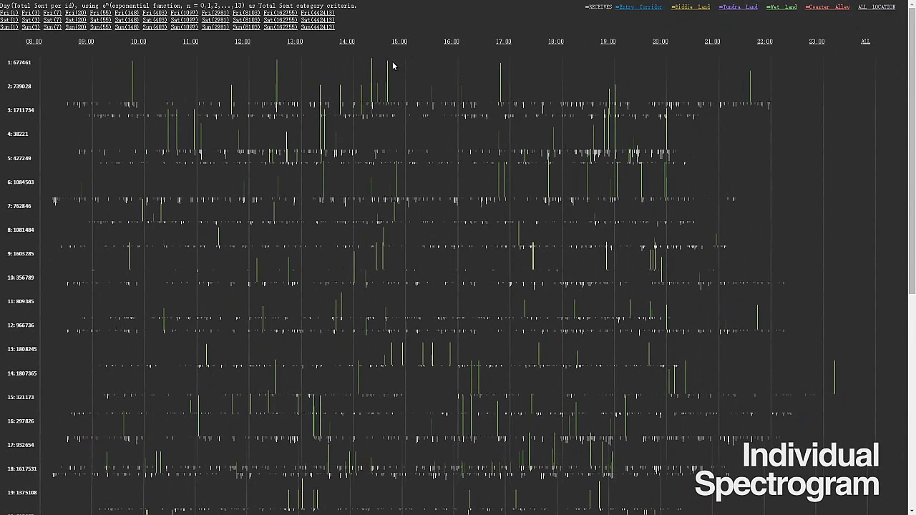
mouse_move(387, 66)
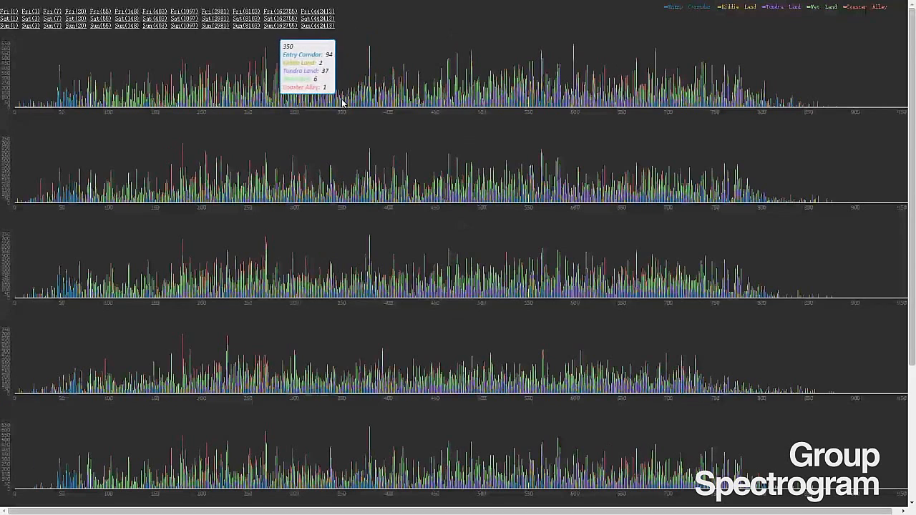
mouse_move(402, 131)
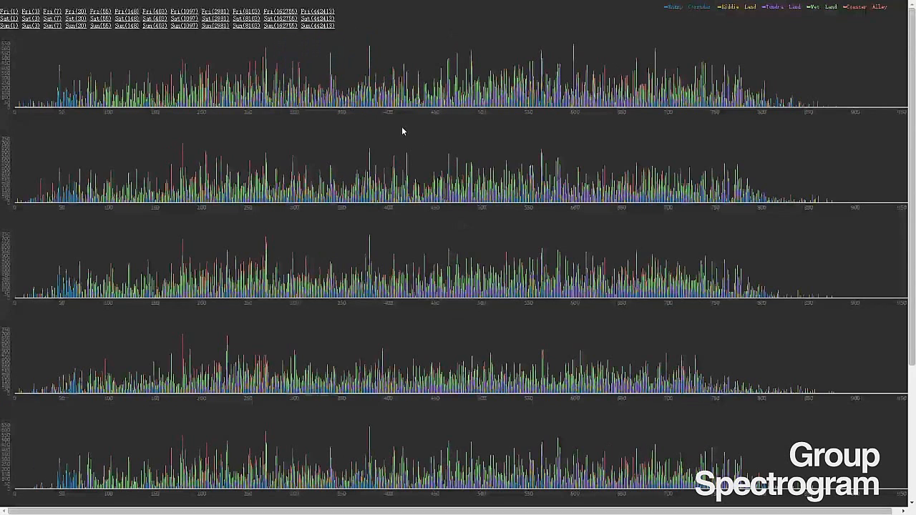
mouse_move(516, 193)
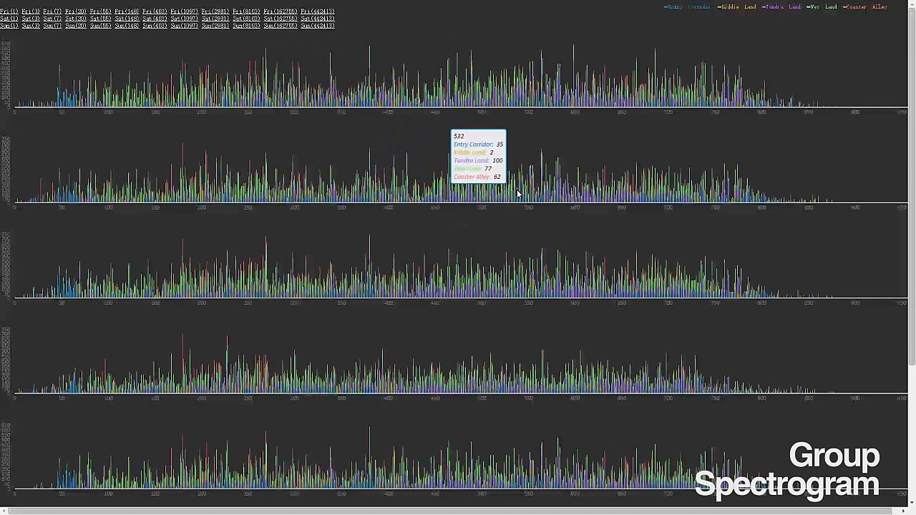